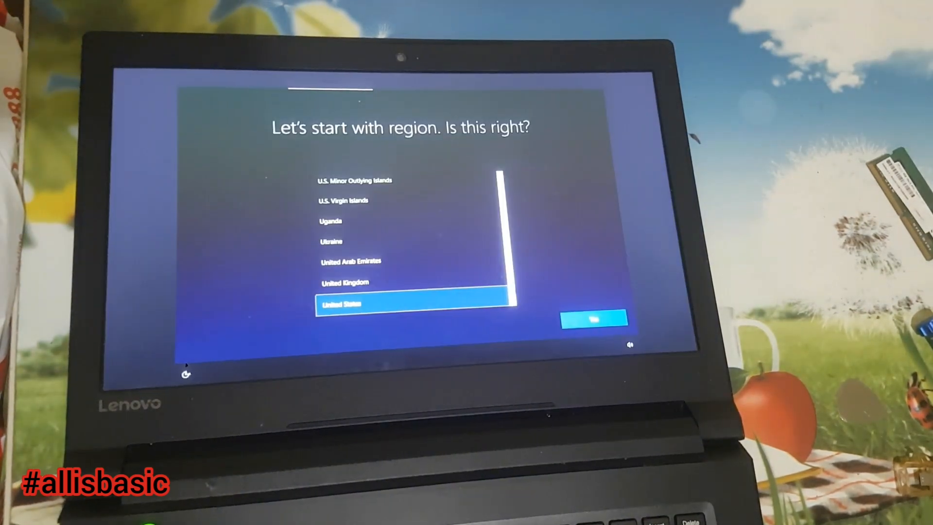
Confirm United States as the region and continue through the remaining setup screens.
left_click(593, 320)
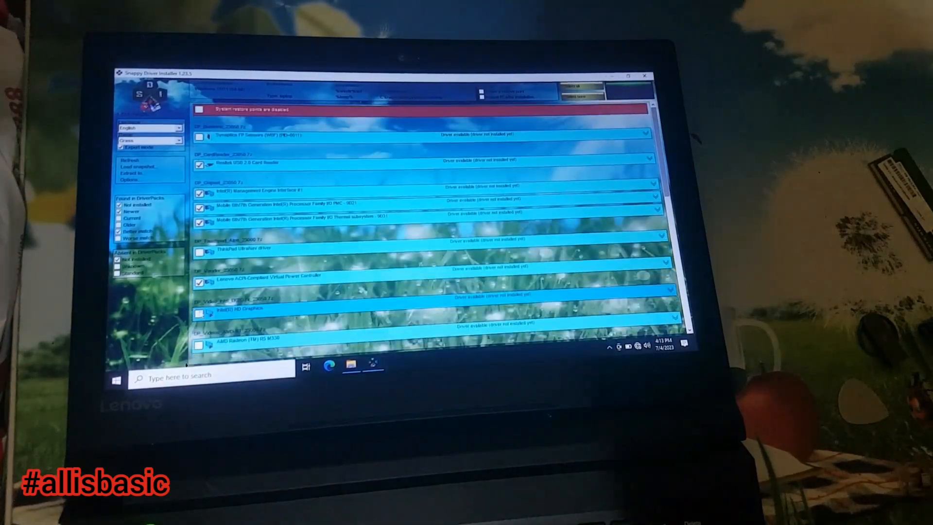
Install the checked drivers and move on to Disk Management in Computer Management.
left_click(628, 93)
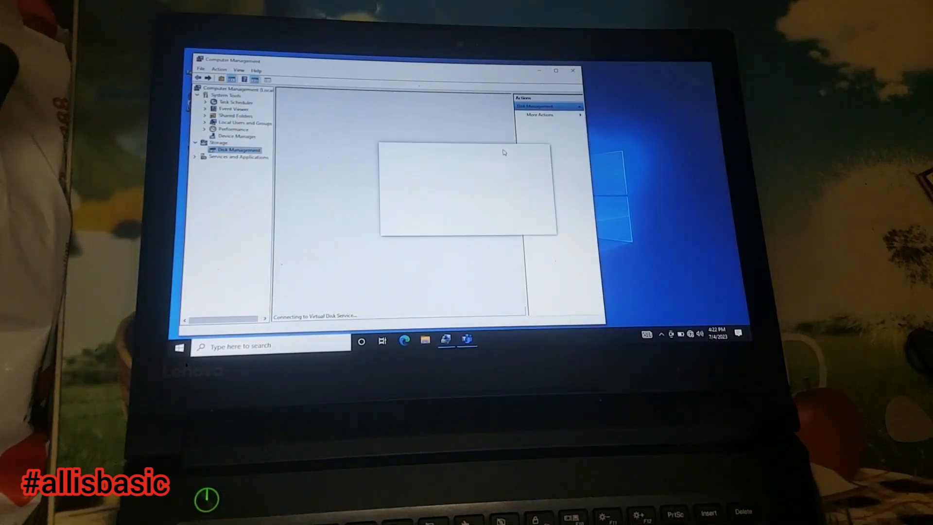
Close Computer Management so the desktop shows with no windows open.
left_click(425, 340)
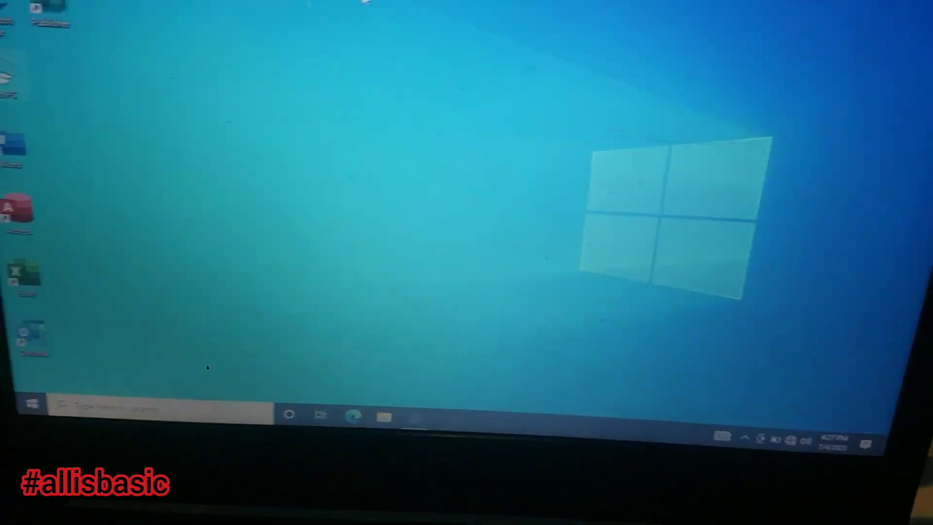
Bring up the Run dialog with Win+R from the desktop.
left_click(383, 415)
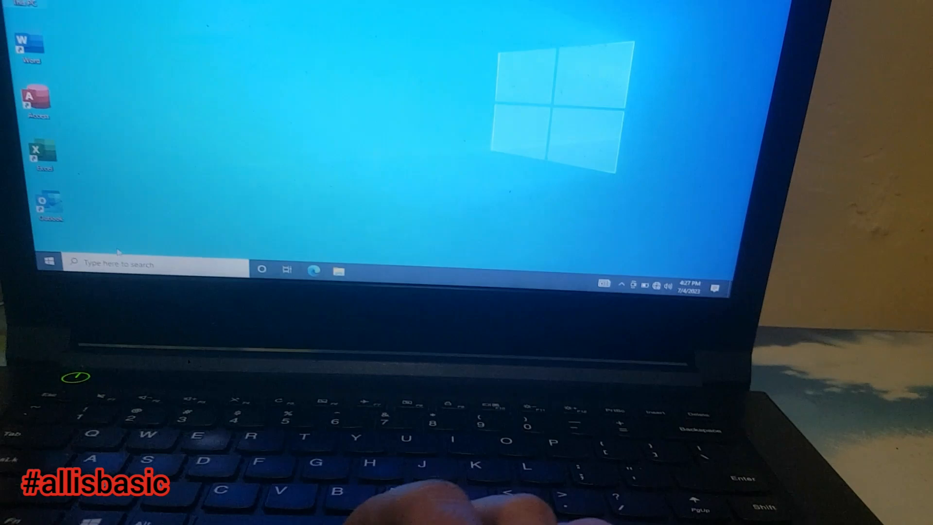
key("Win+r")
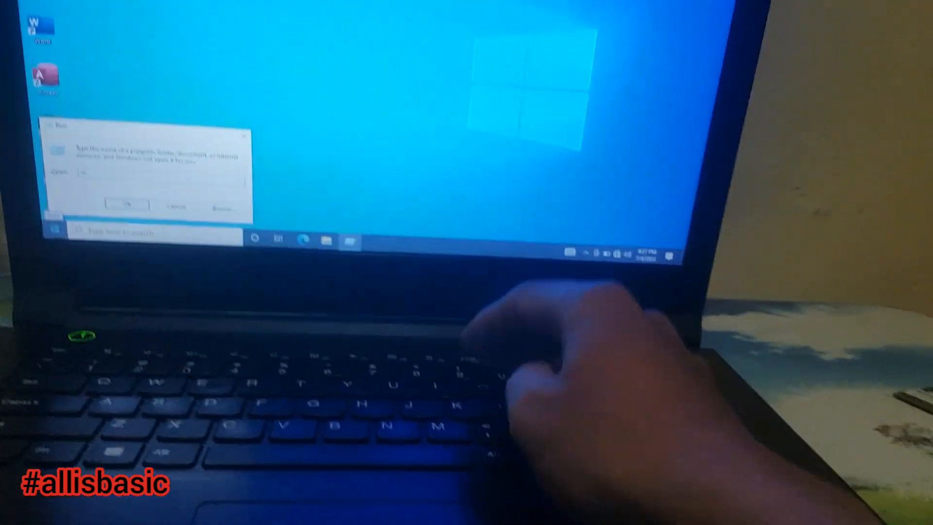